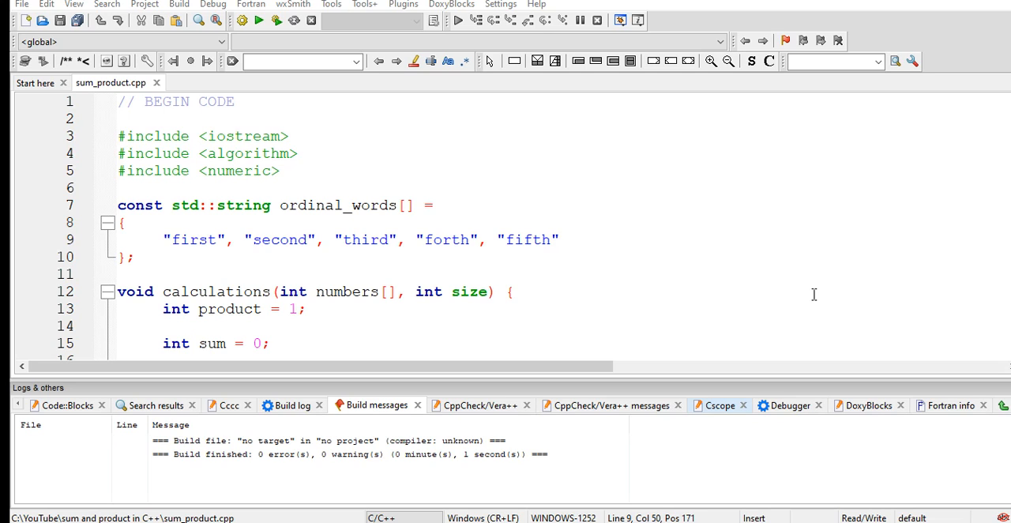
pyautogui.moveTo(777, 290)
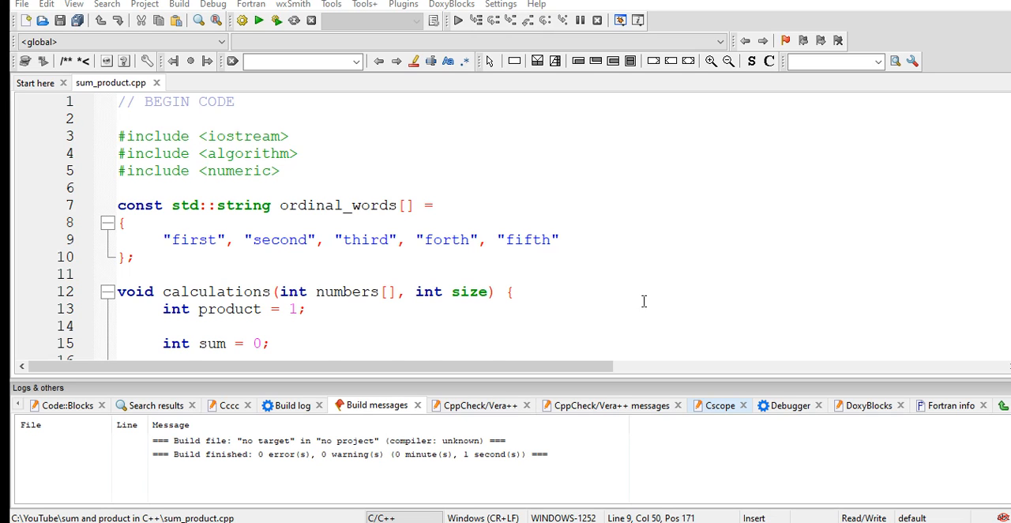
# - View the Code::Blocks version information from the Help menu, then dismiss it
pyautogui.scroll(-3)
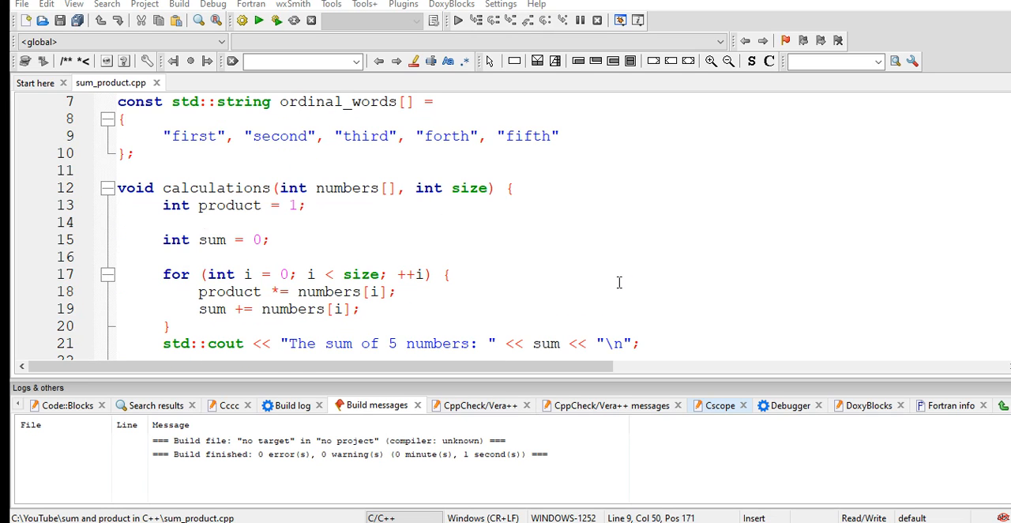
pyautogui.scroll(3)
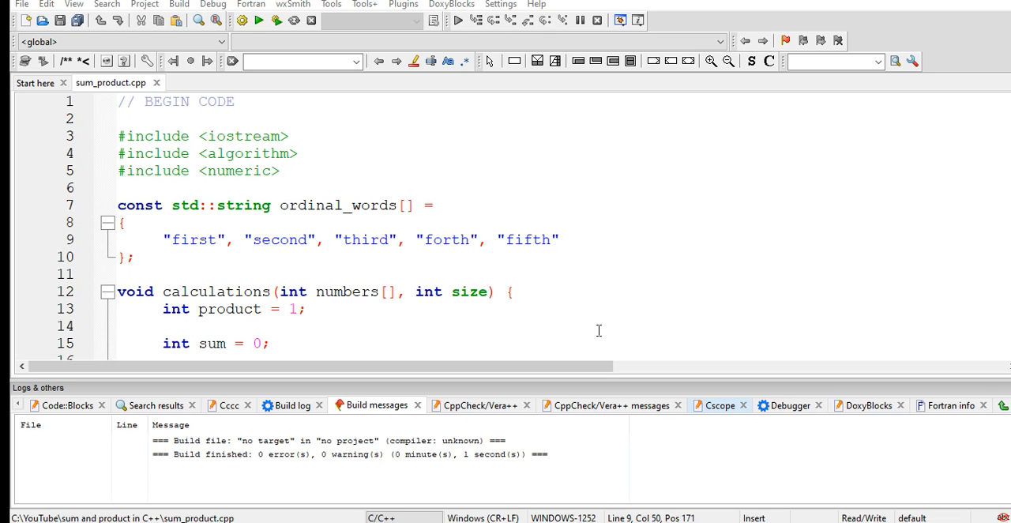
pyautogui.scroll(-3)
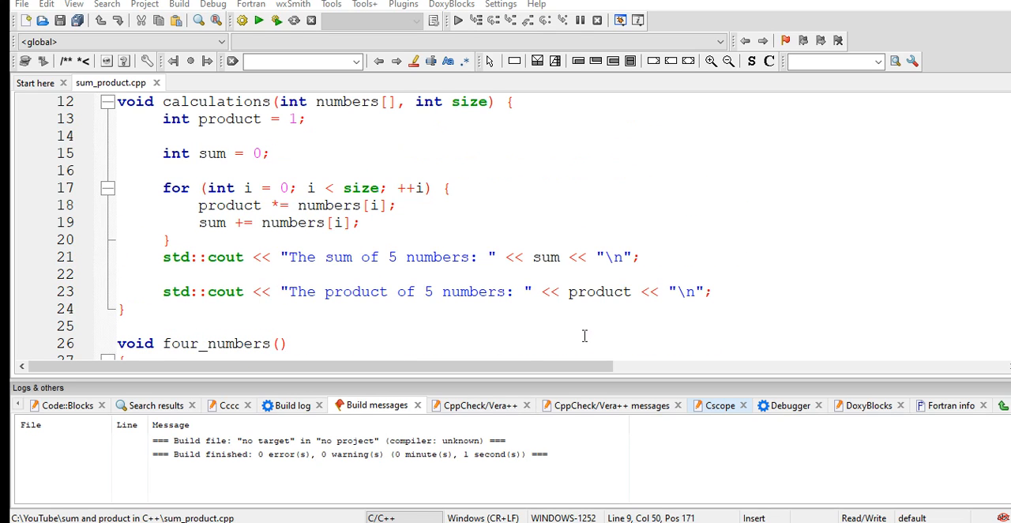
pyautogui.moveTo(583, 341)
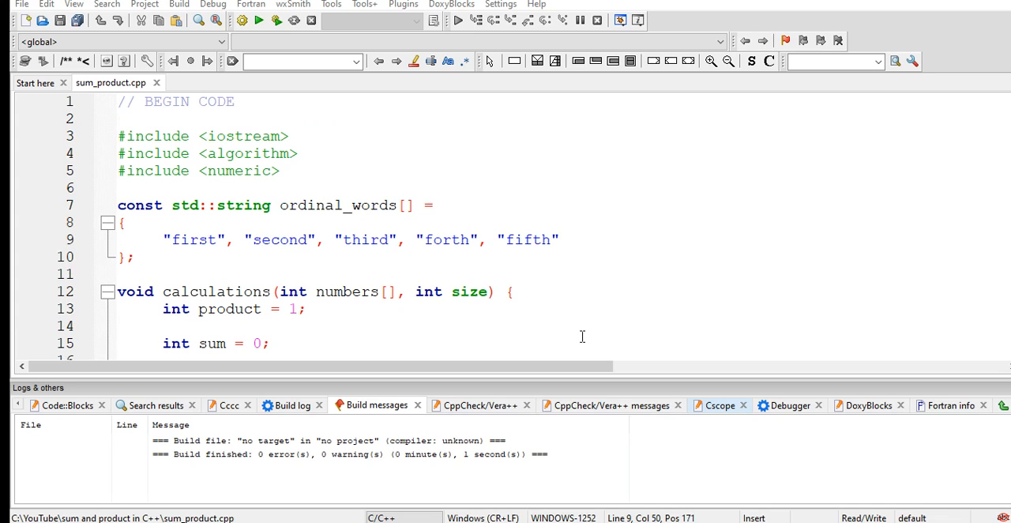
pyautogui.click(536, 4)
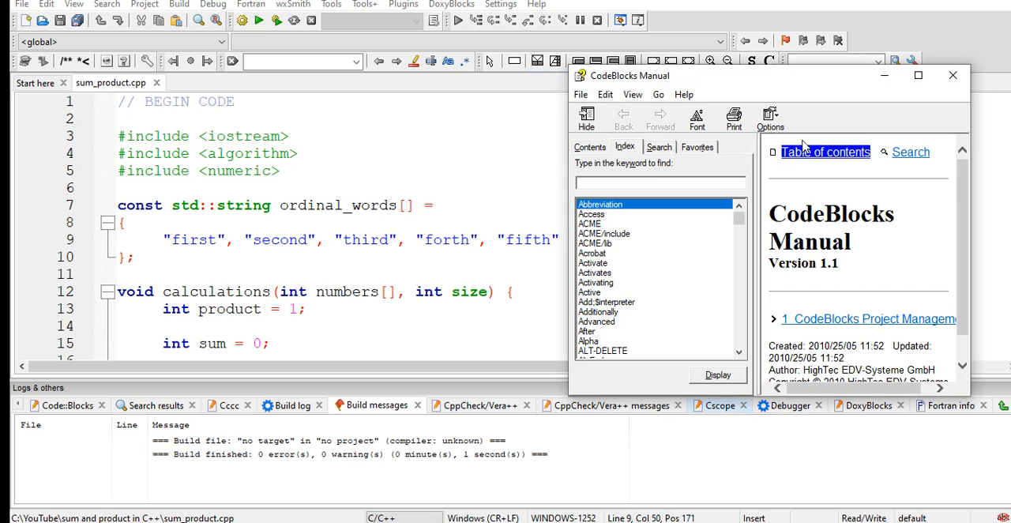
pyautogui.click(537, 5)
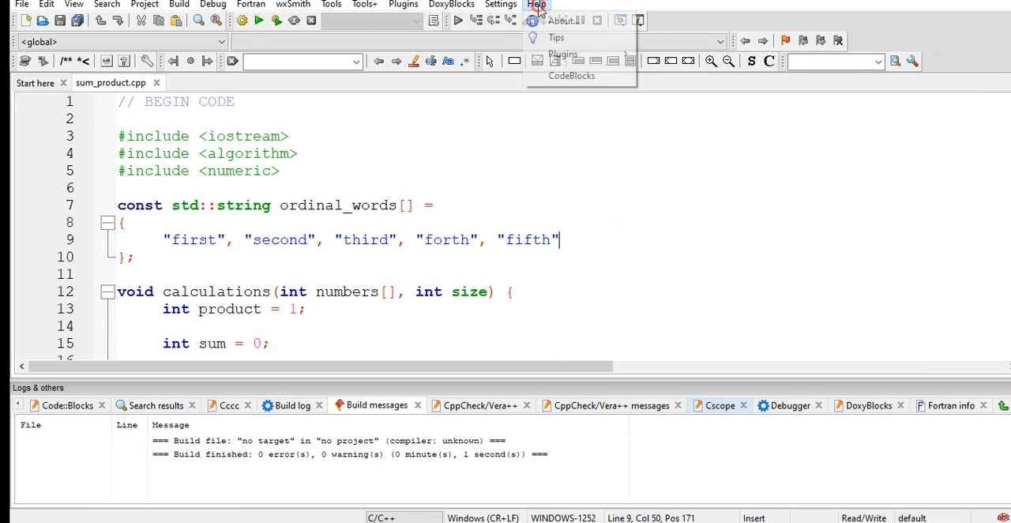
pyautogui.click(566, 20)
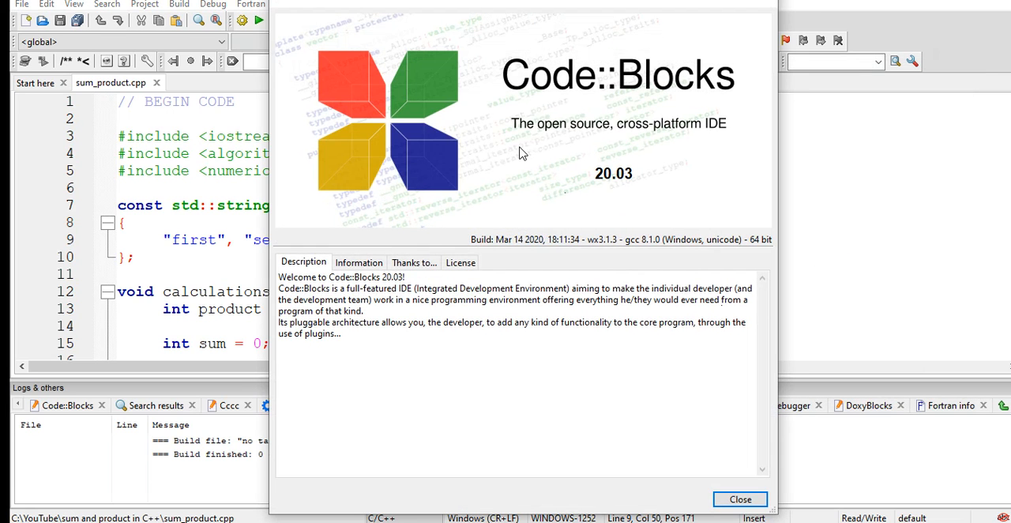
pyautogui.moveTo(740, 499)
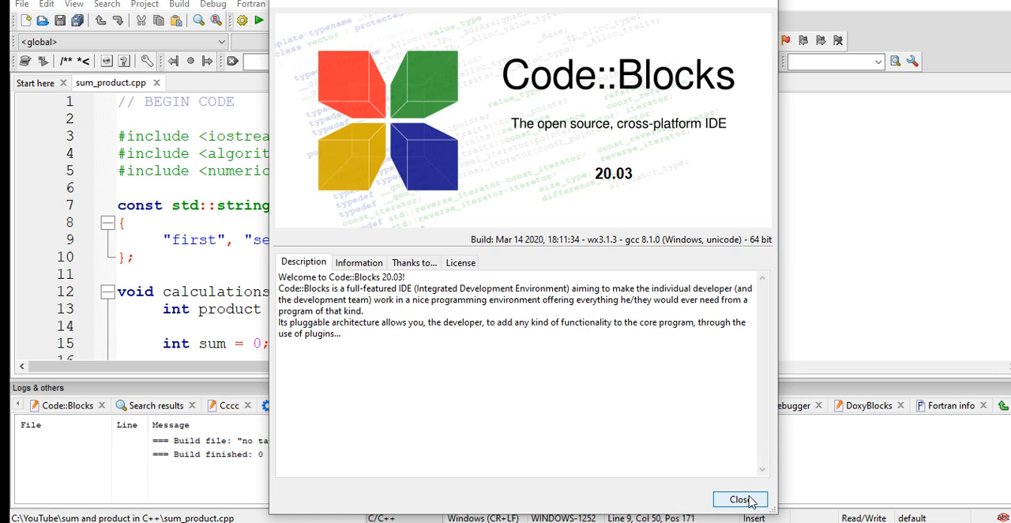
pyautogui.click(740, 499)
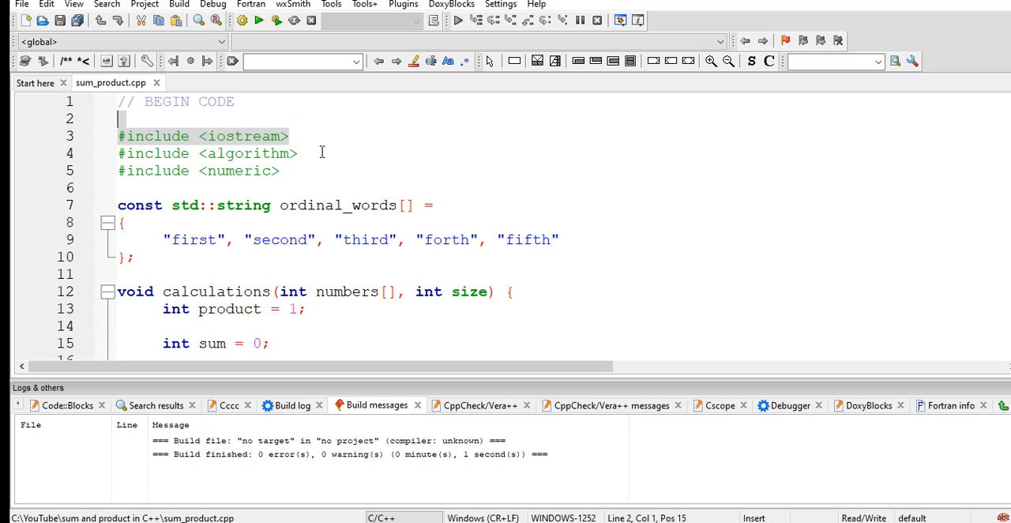
pyautogui.moveTo(323, 151)
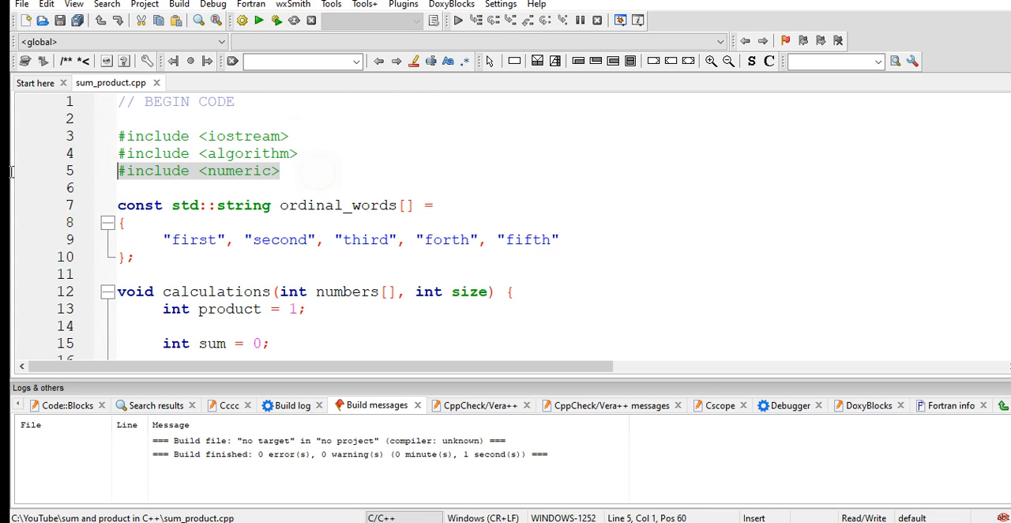
# - Scroll down through the sum_product.cpp source code
pyautogui.scroll(-3)
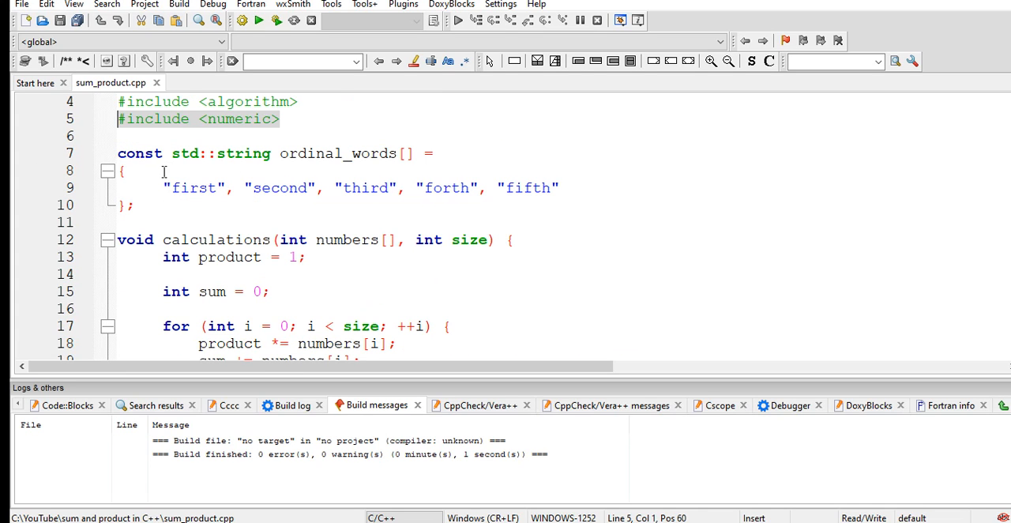
pyautogui.moveTo(359, 152)
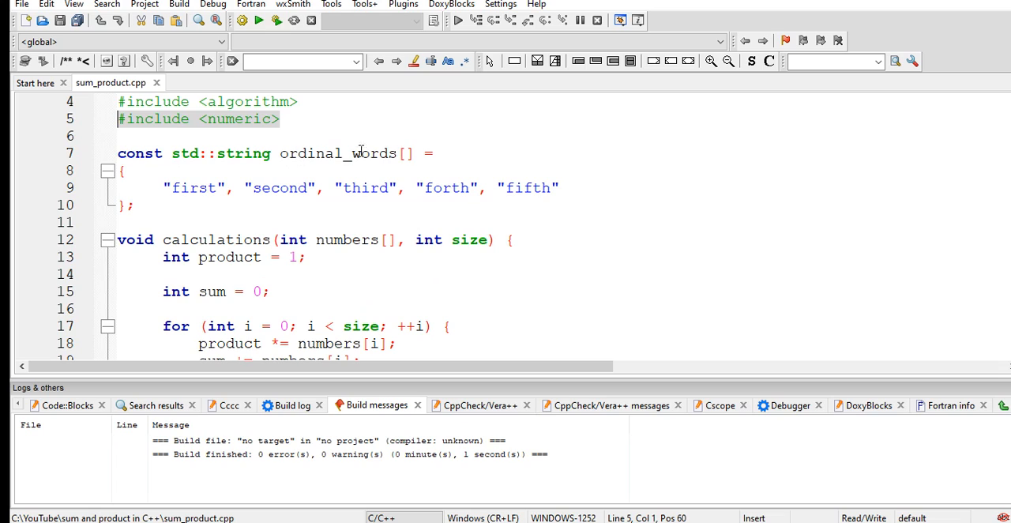
pyautogui.moveTo(366, 200)
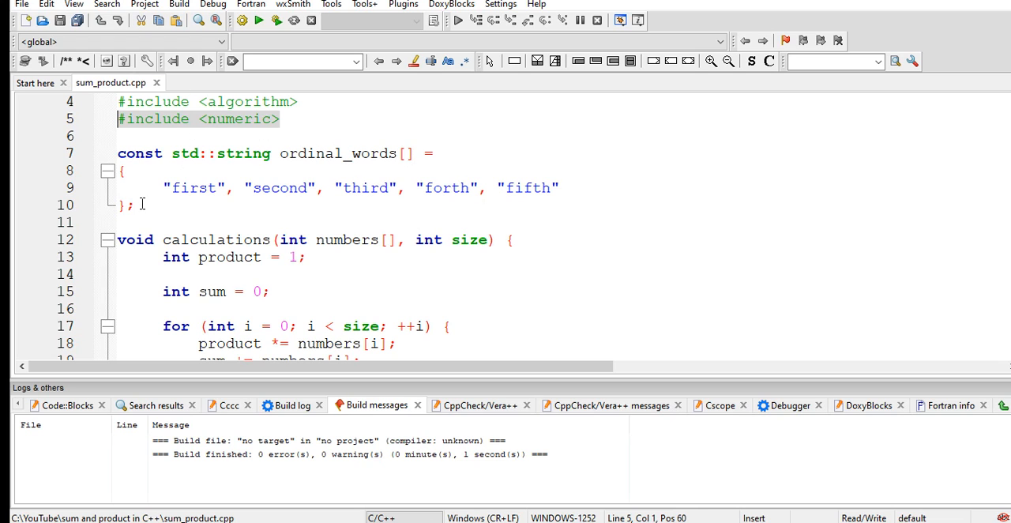
pyautogui.scroll(-3)
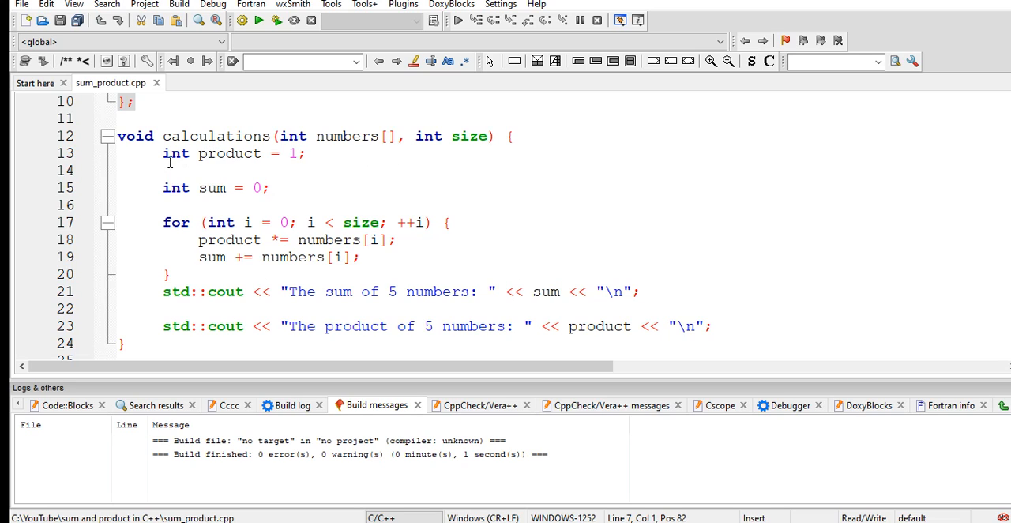
pyautogui.moveTo(280, 158)
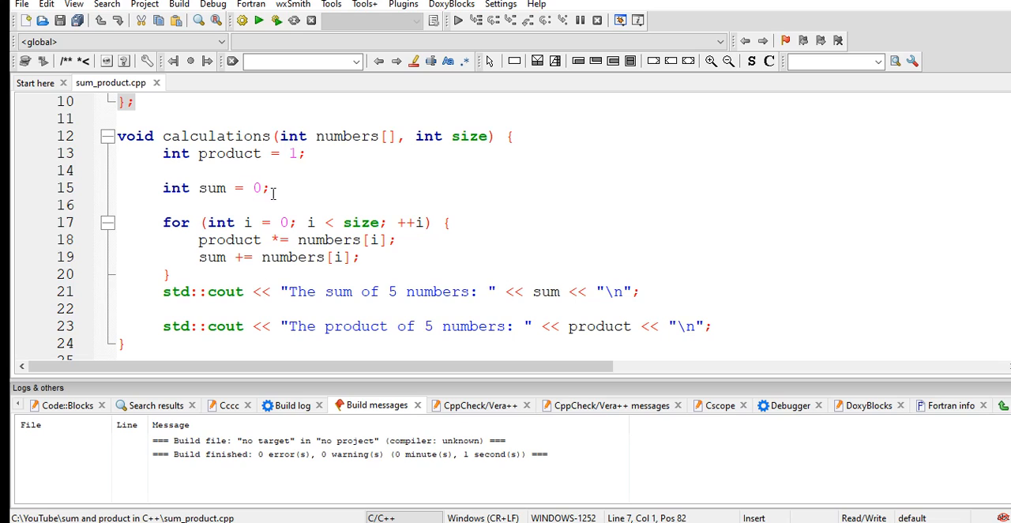
pyautogui.moveTo(297, 224)
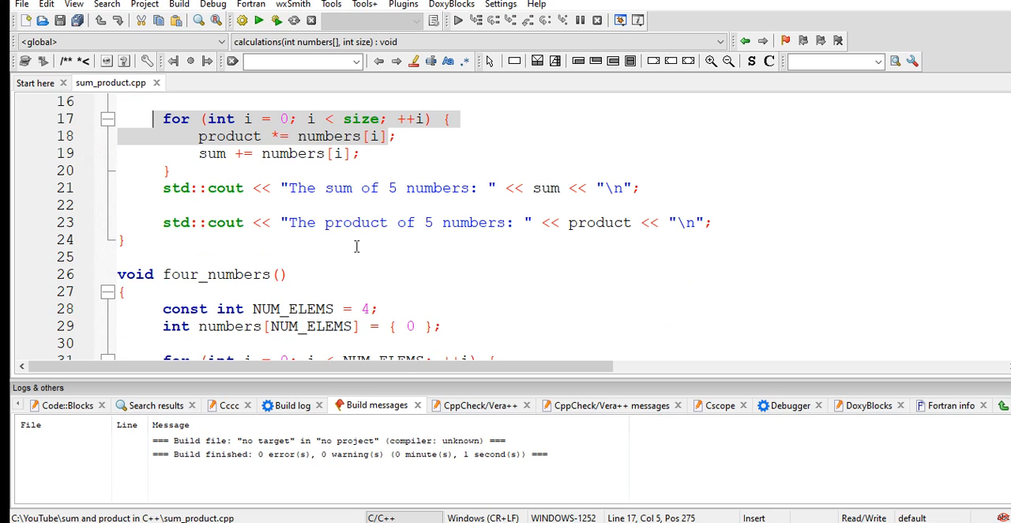
pyautogui.scroll(-3)
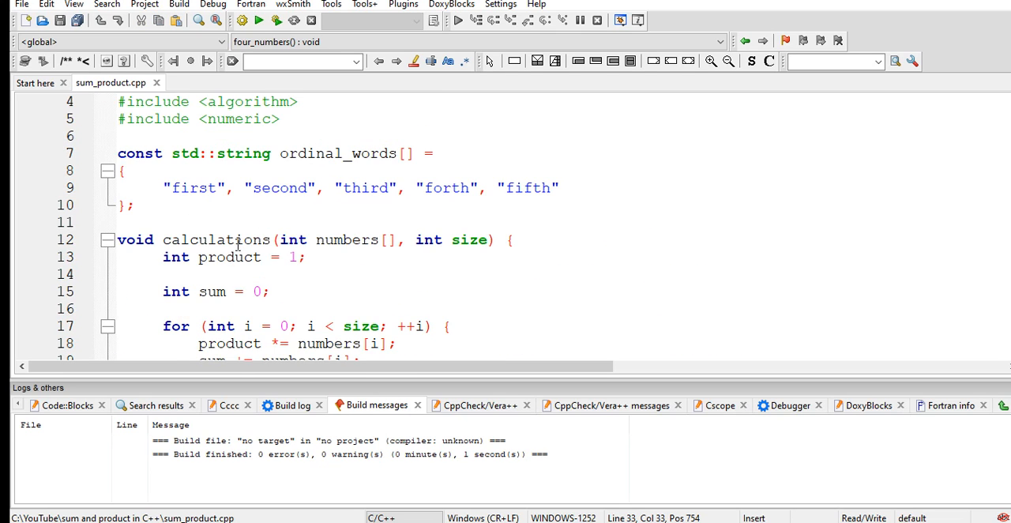
pyautogui.scroll(-3)
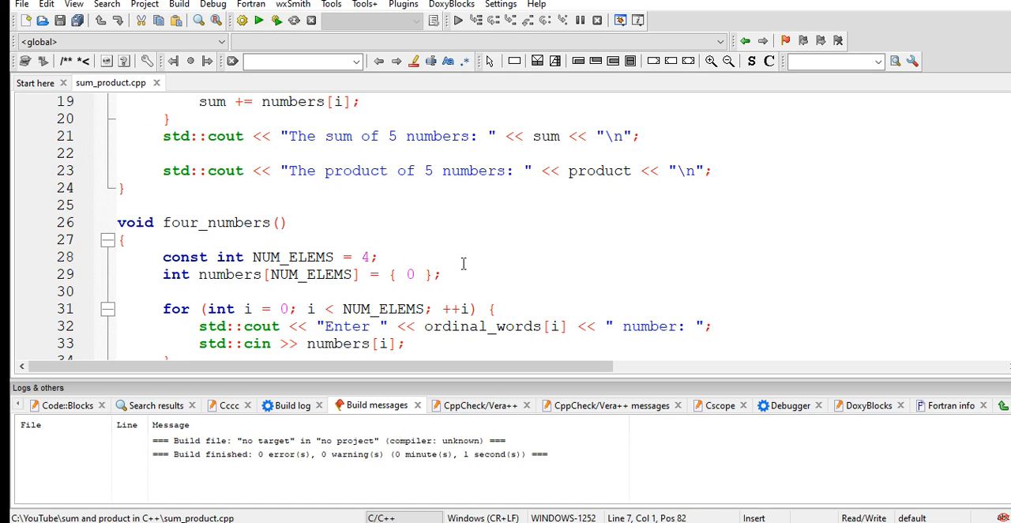
pyautogui.scroll(-3)
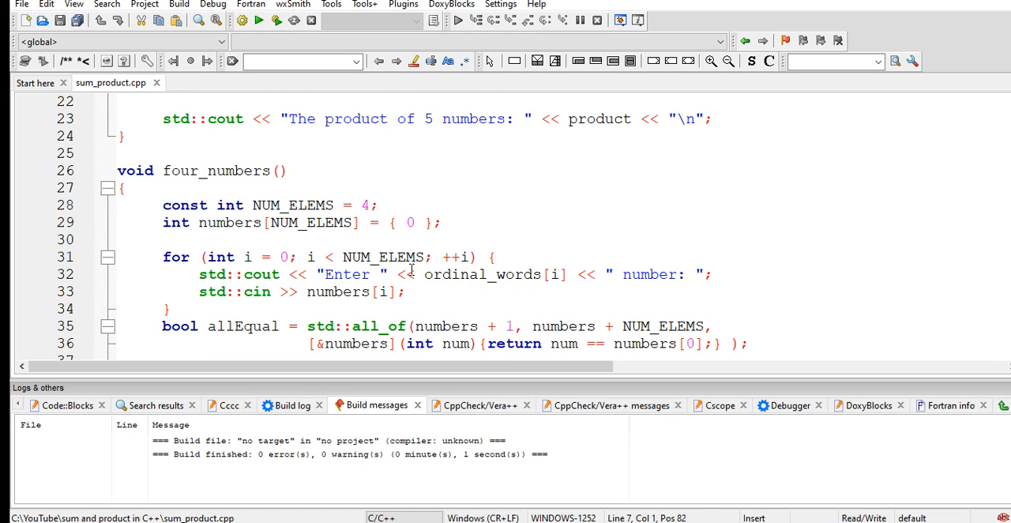
pyautogui.scroll(-3)
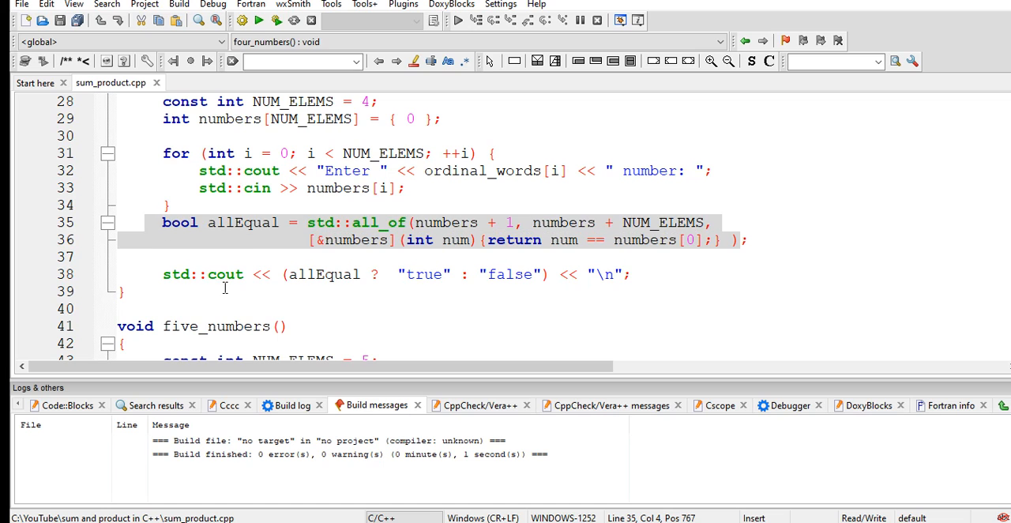
pyautogui.scroll(-3)
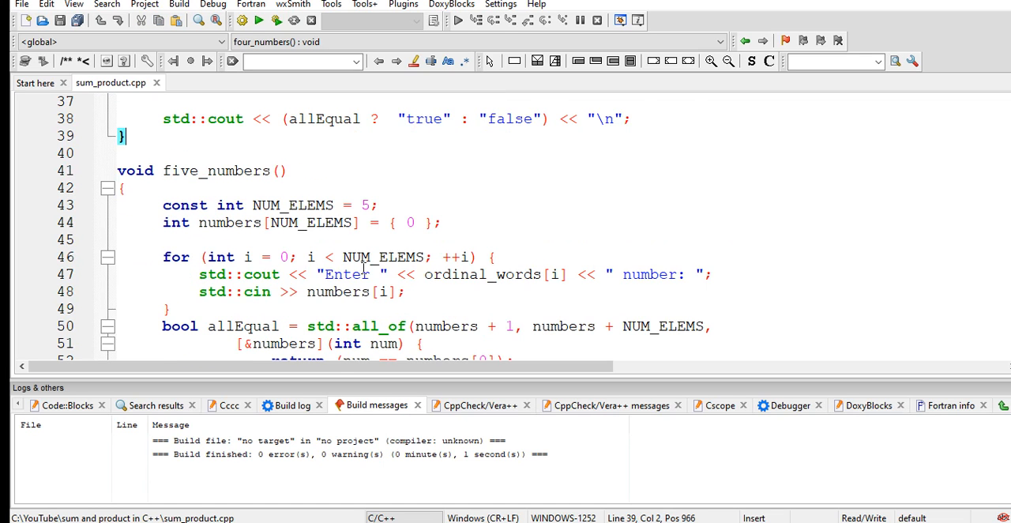
pyautogui.scroll(-3)
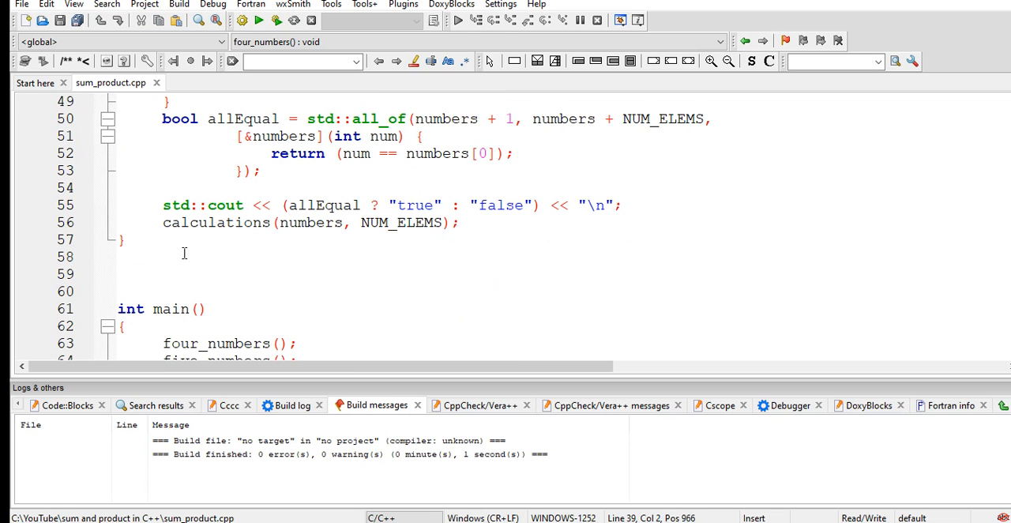
pyautogui.scroll(-3)
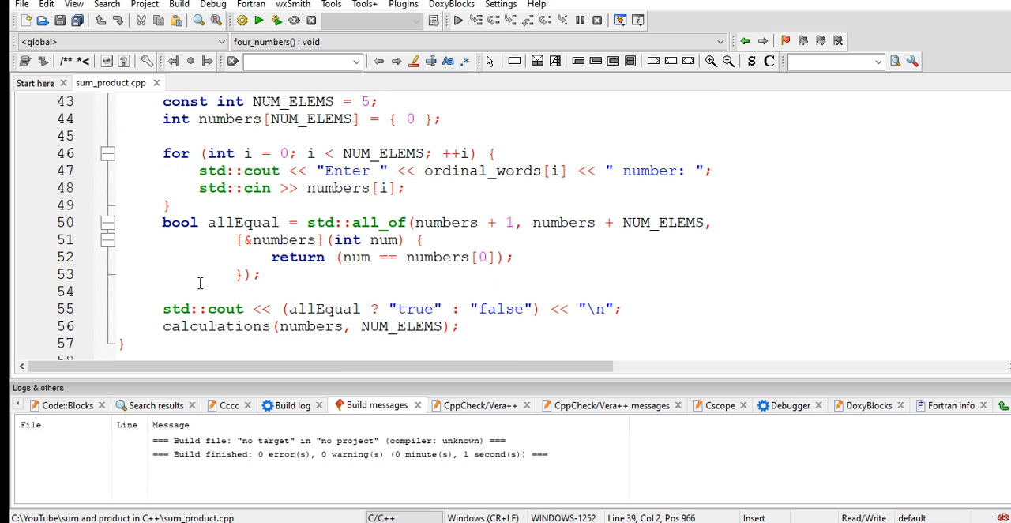
pyautogui.scroll(-3)
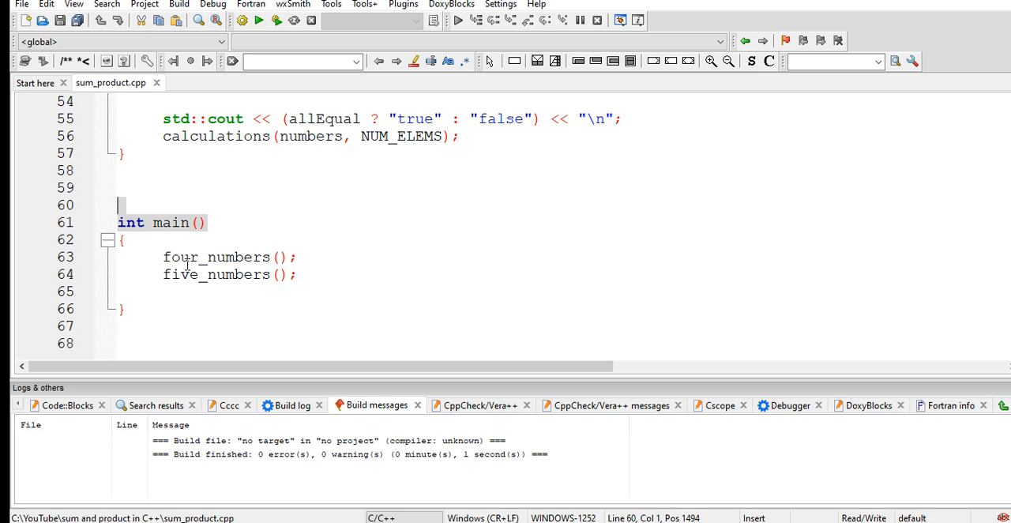
# - Enter numbers 4, 1 and 4 at the running program's console prompts
pyautogui.click(276, 274)
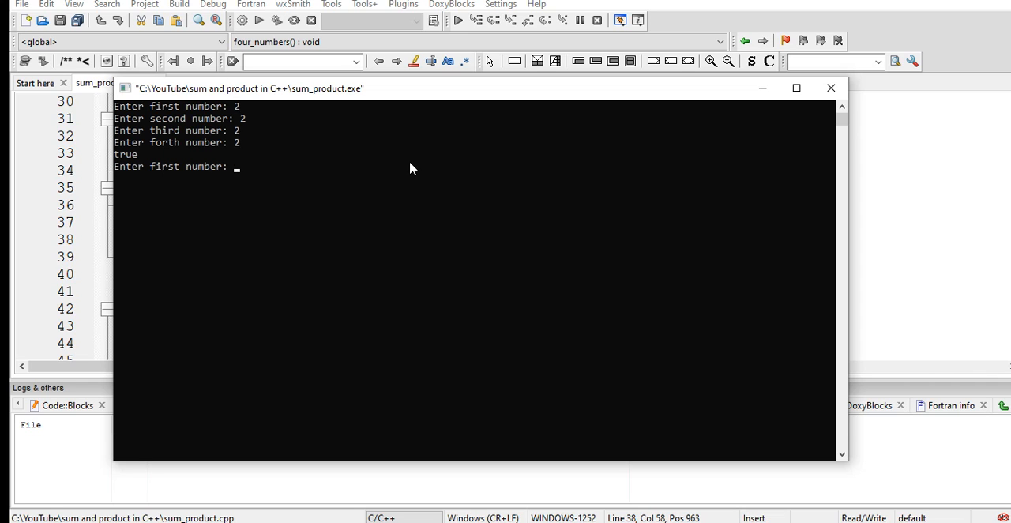
pyautogui.write('4')
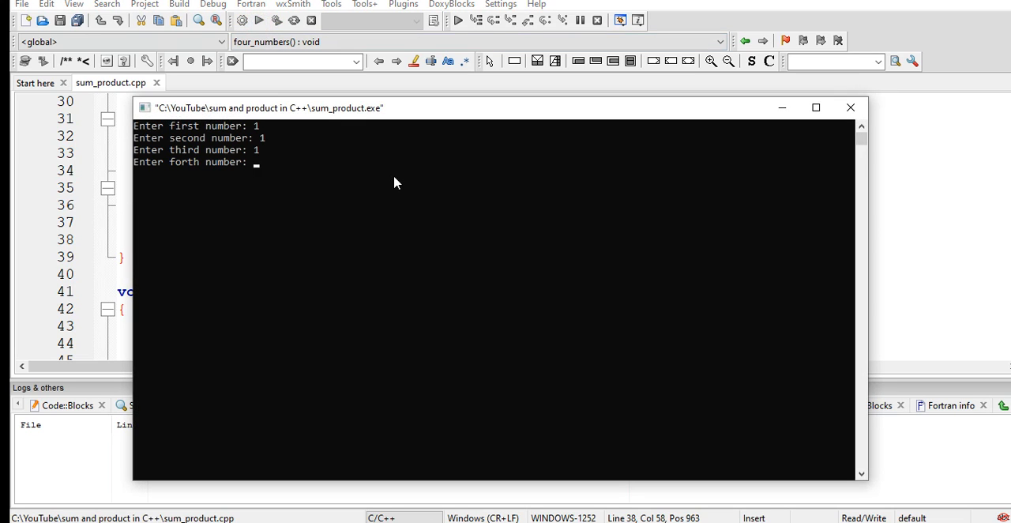
pyautogui.write('1')
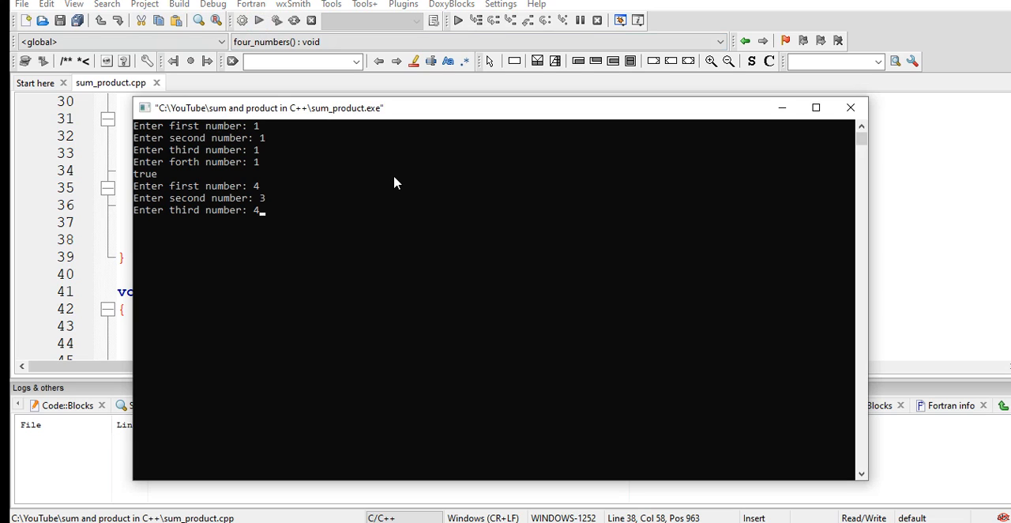
pyautogui.write('4')
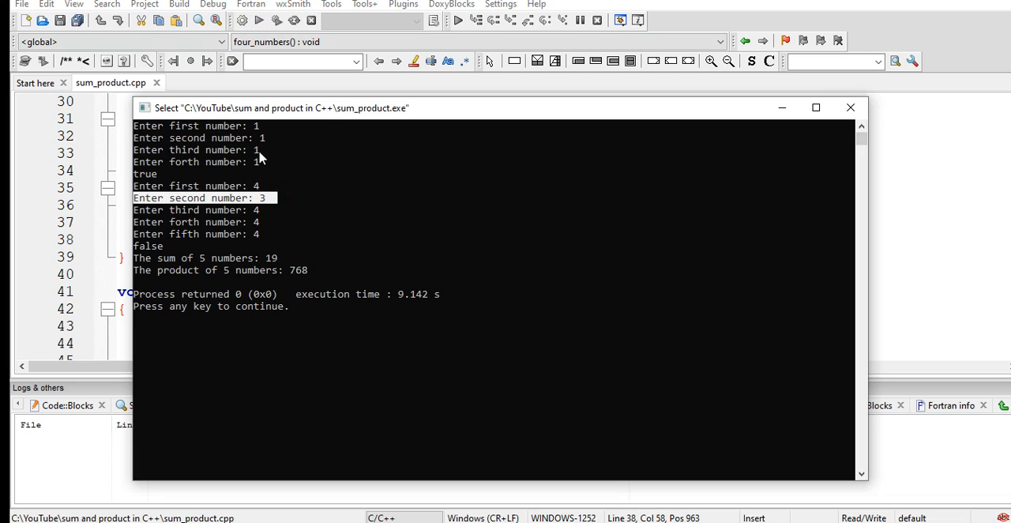
pyautogui.moveTo(226, 273)
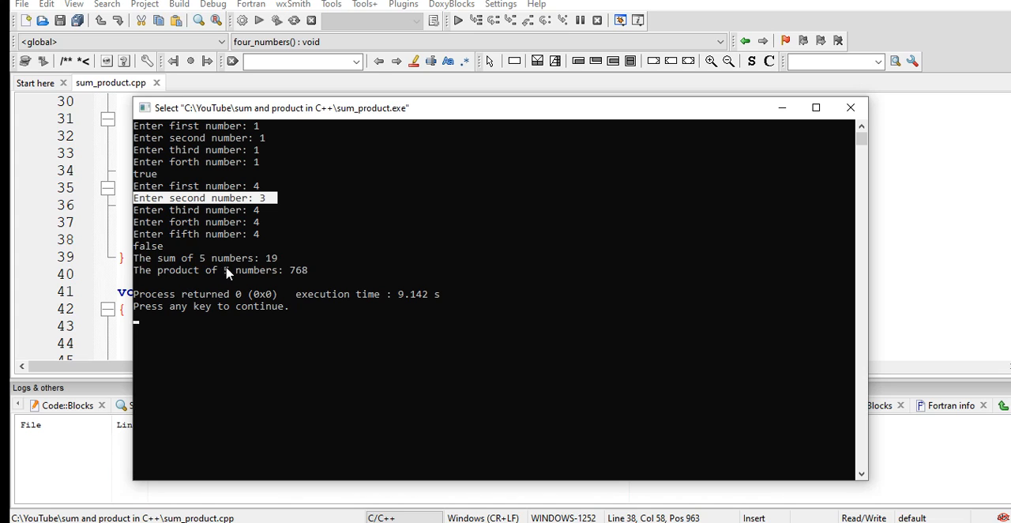
pyautogui.moveTo(264, 283)
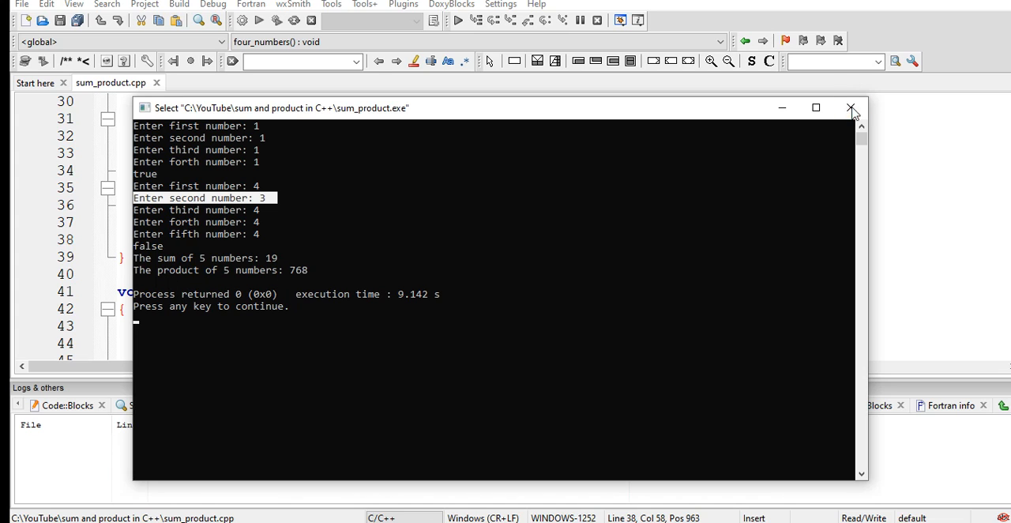
# - Close the finished console and enter three 7s at the new run's prompts
pyautogui.click(851, 108)
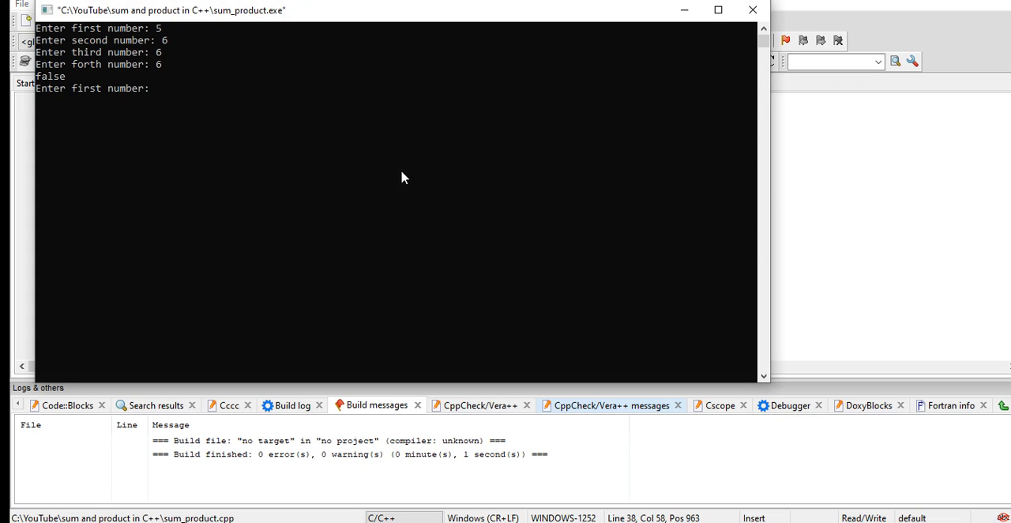
pyautogui.write('7')
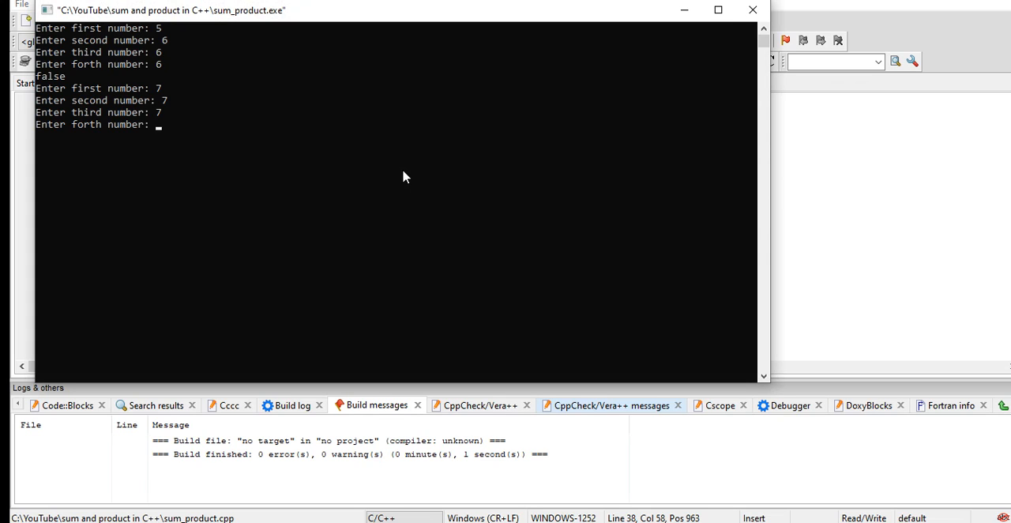
pyautogui.write('7')
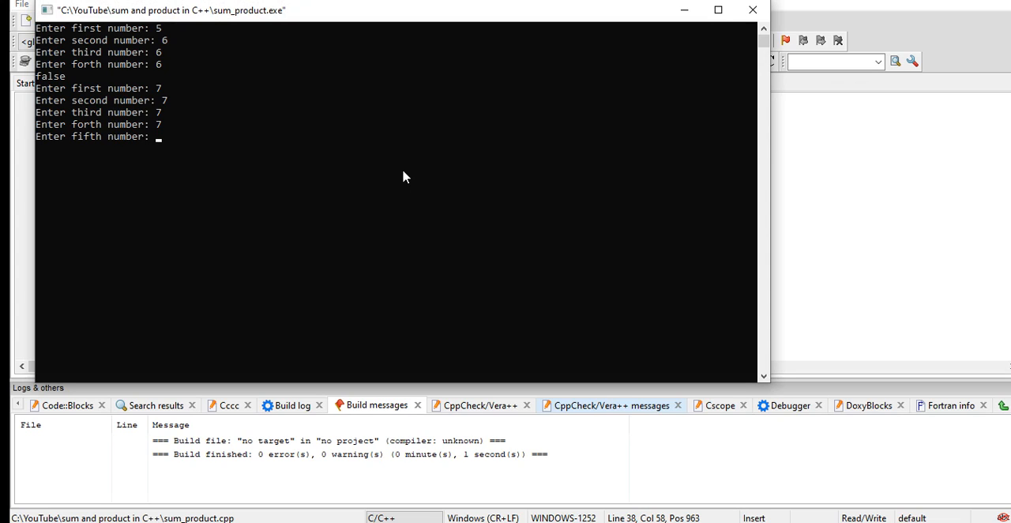
pyautogui.write('7')
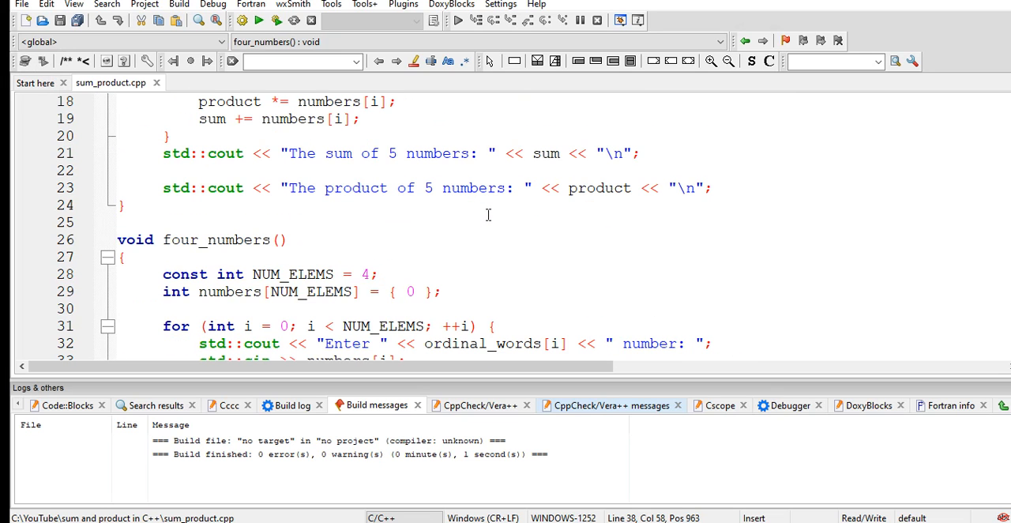
# - Scroll the editor to show the includes, ordinal_words and calculations function start
pyautogui.scroll(3)
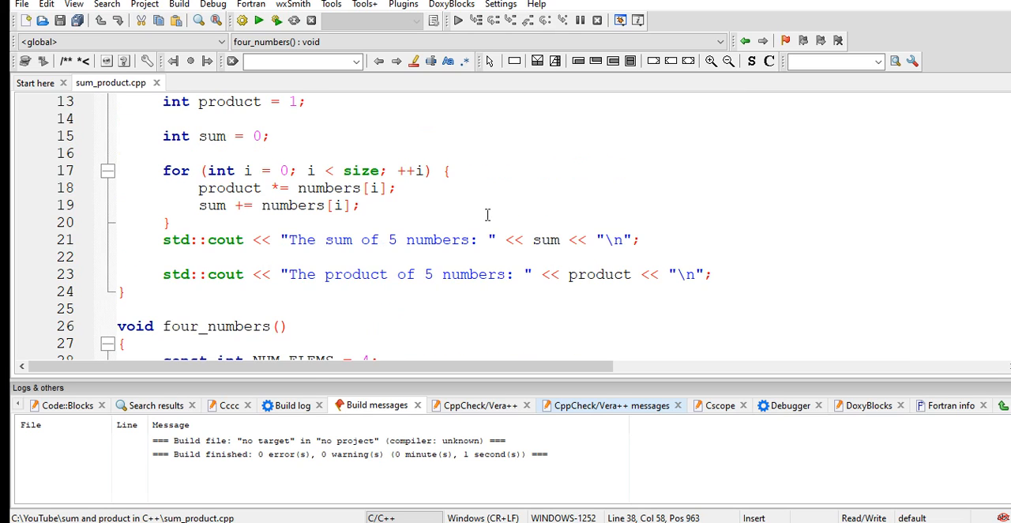
pyautogui.scroll(-3)
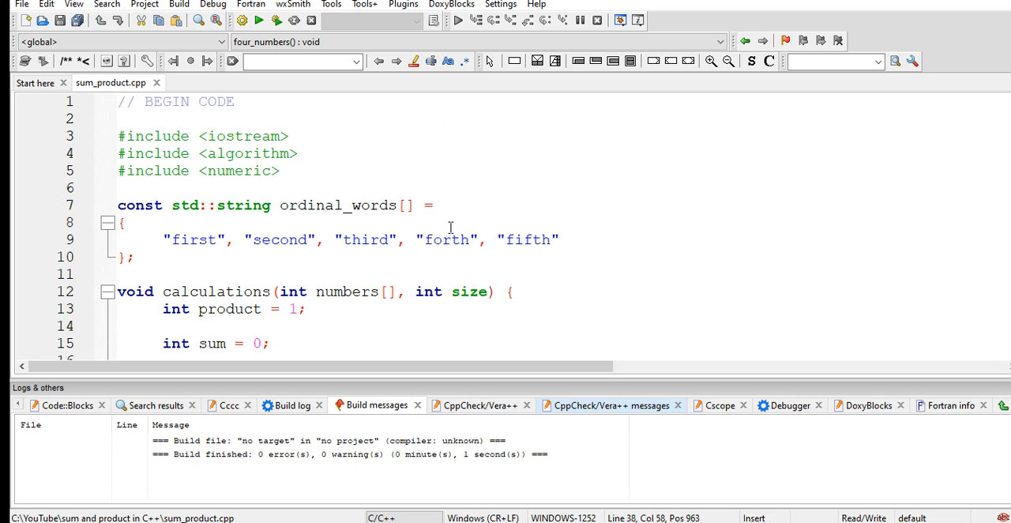
pyautogui.moveTo(449, 228)
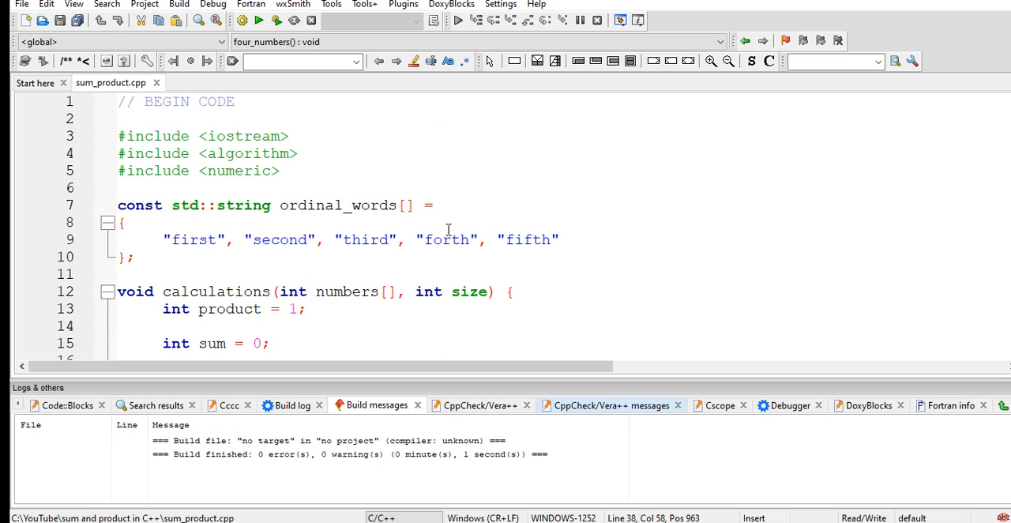
pyautogui.scroll(-3)
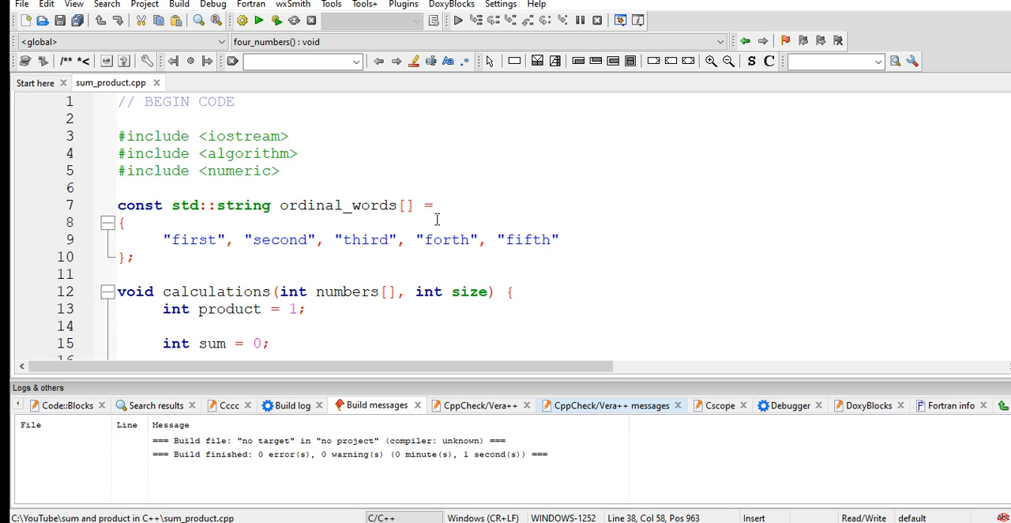
pyautogui.moveTo(500, 192)
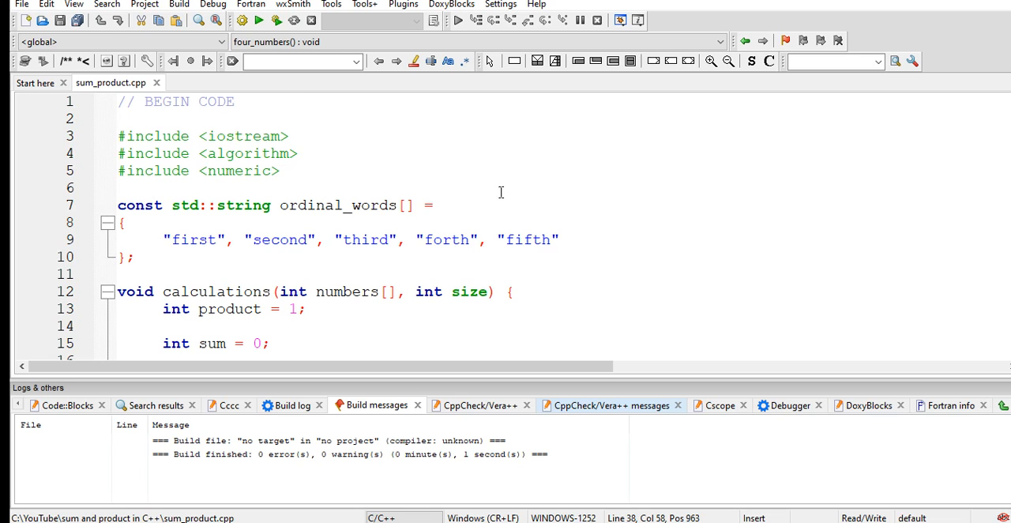
pyautogui.scroll(-3)
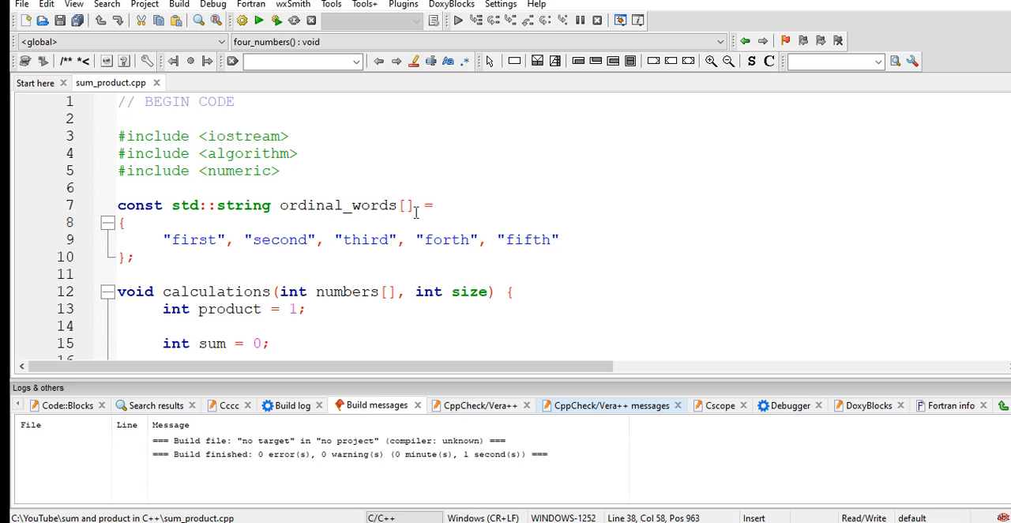
pyautogui.scroll(-3)
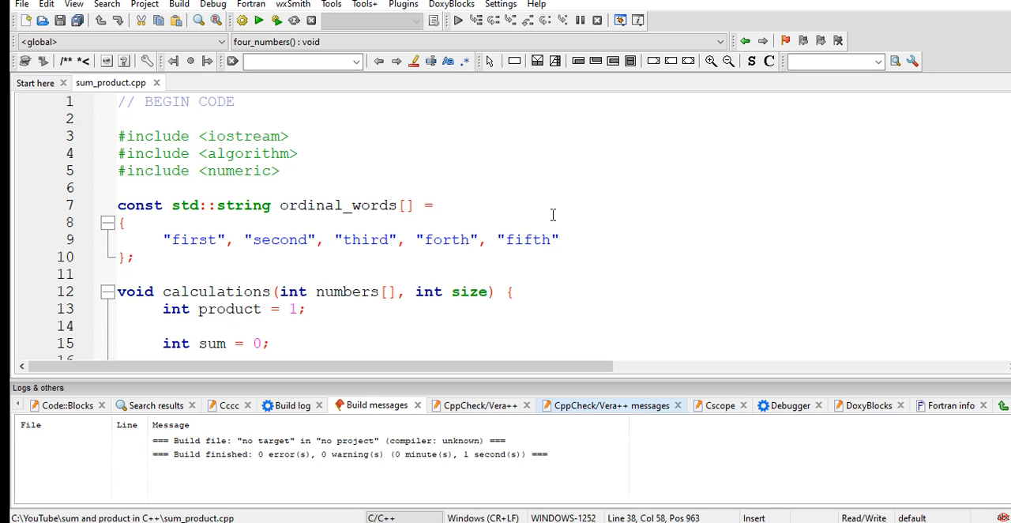
pyautogui.scroll(-3)
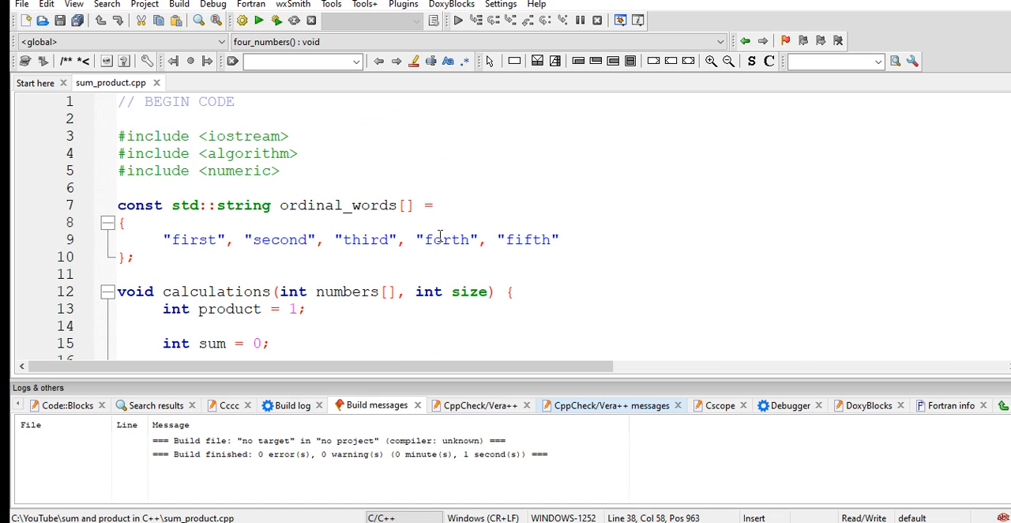
pyautogui.moveTo(440, 247)
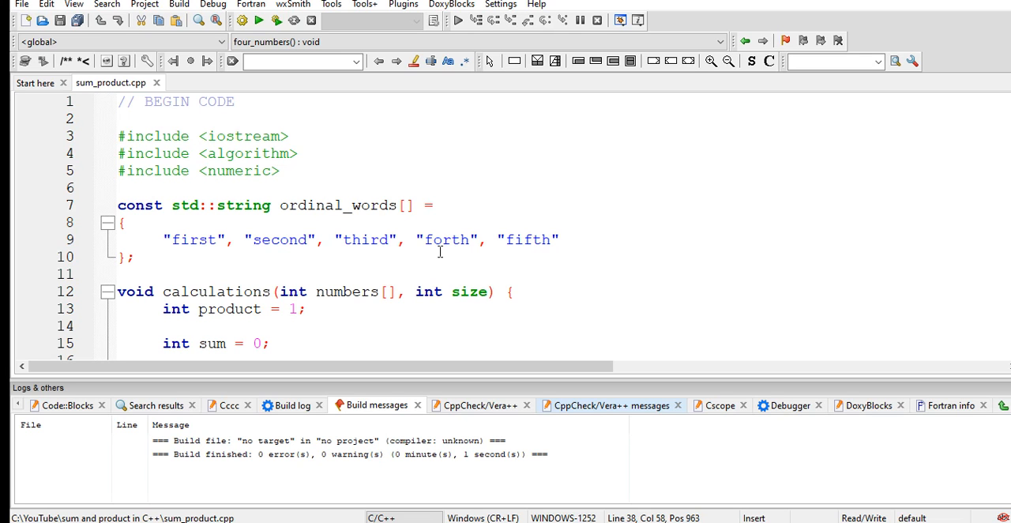
pyautogui.moveTo(592, 219)
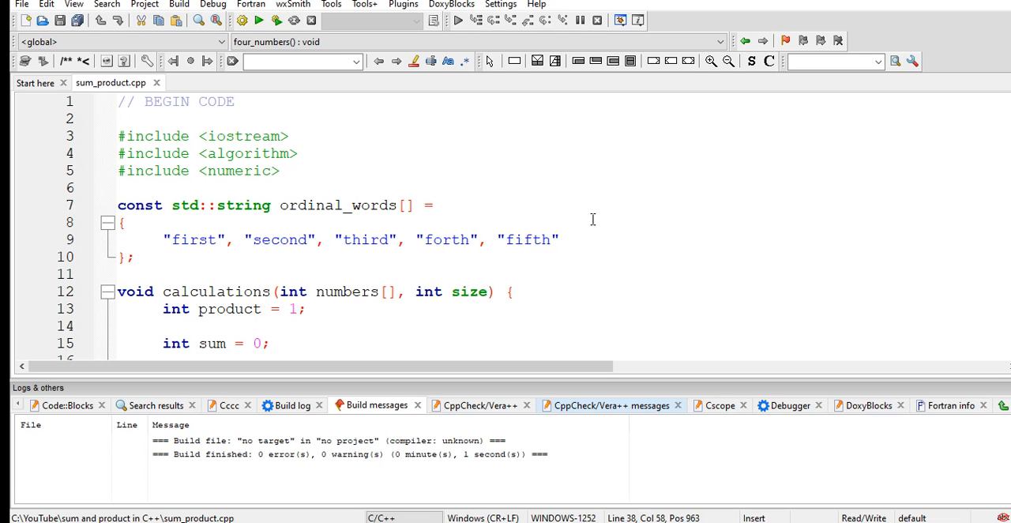